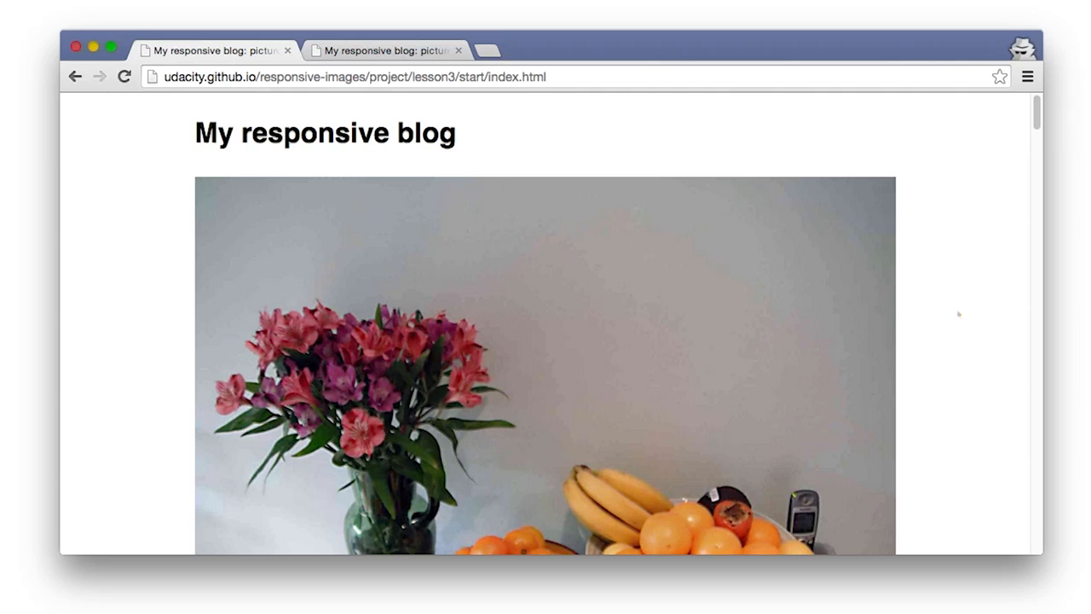
{"action": "scroll", "scroll_direction": "down", "scroll_amount": 3}
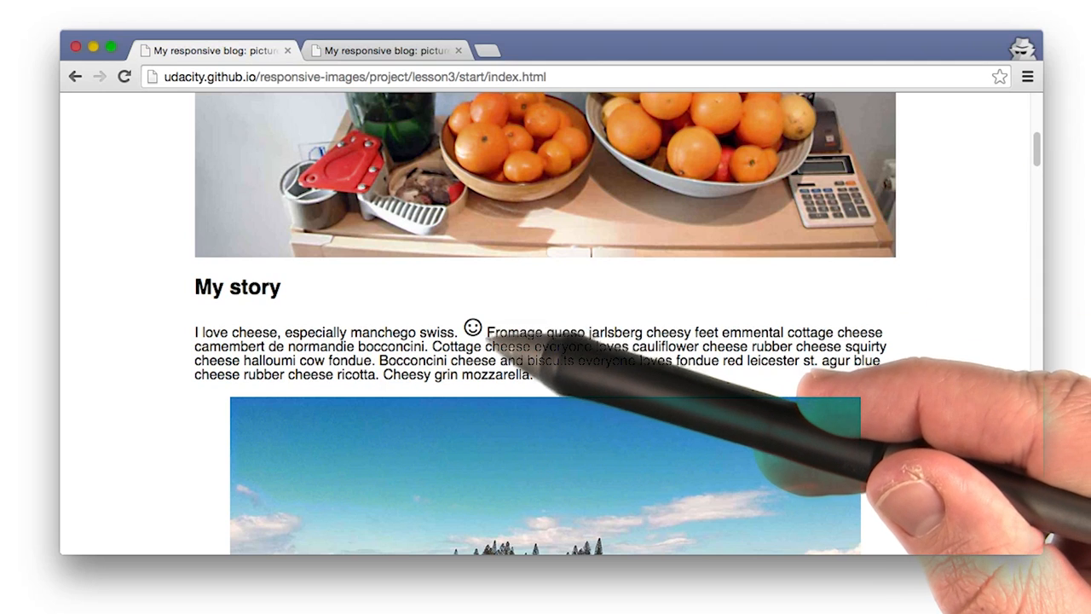
{"action": "scroll", "scroll_direction": "down", "scroll_amount": 3}
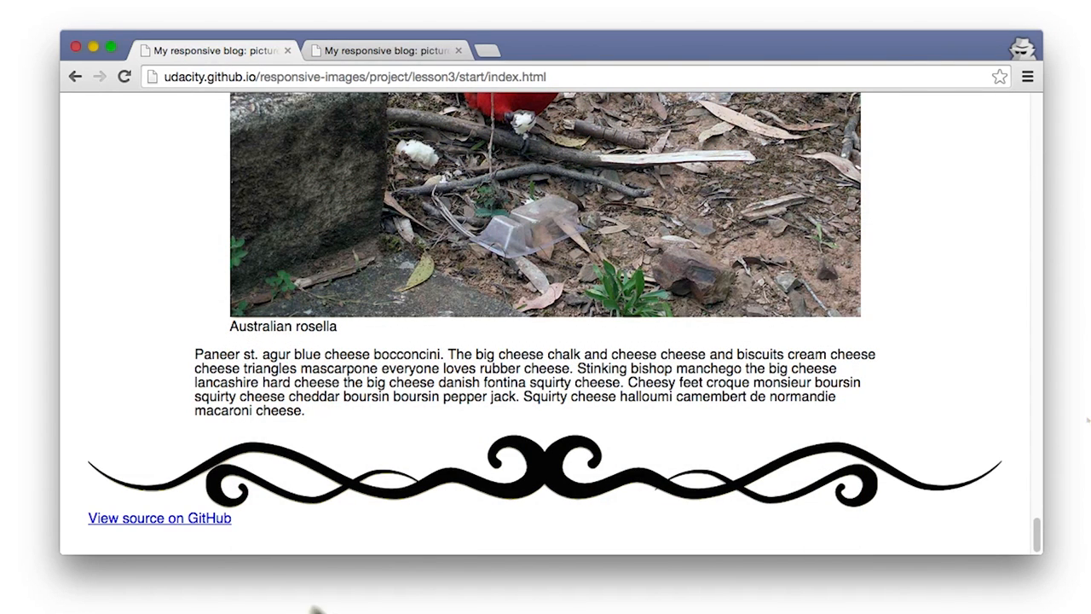
{"action": "mouse_move", "coordinate": [546, 539]}
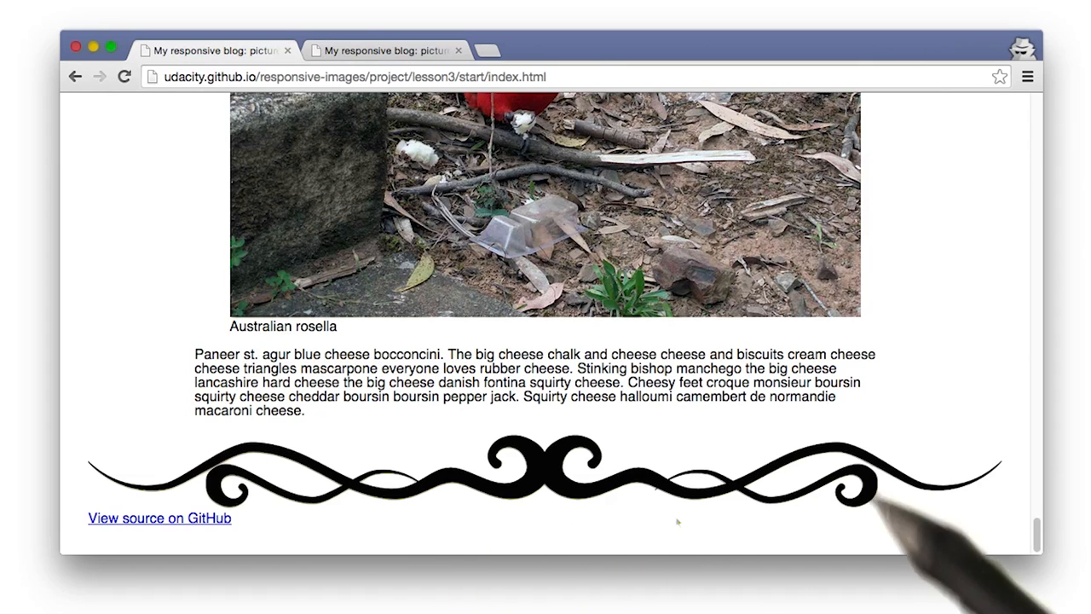
{"action": "mouse_move", "coordinate": [904, 542]}
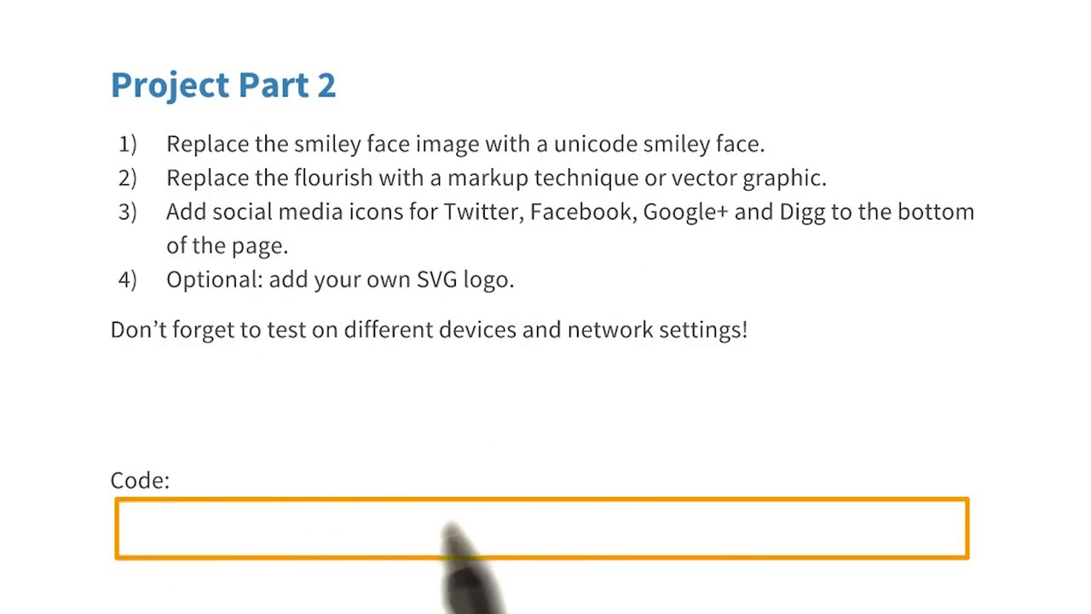
{"action": "mouse_move", "coordinate": [485, 601]}
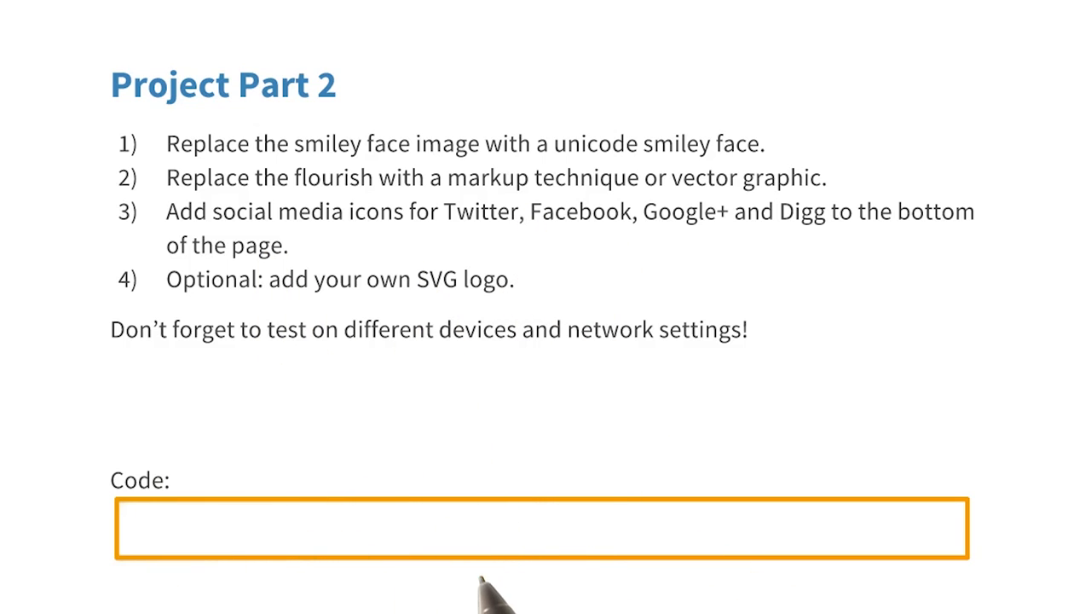